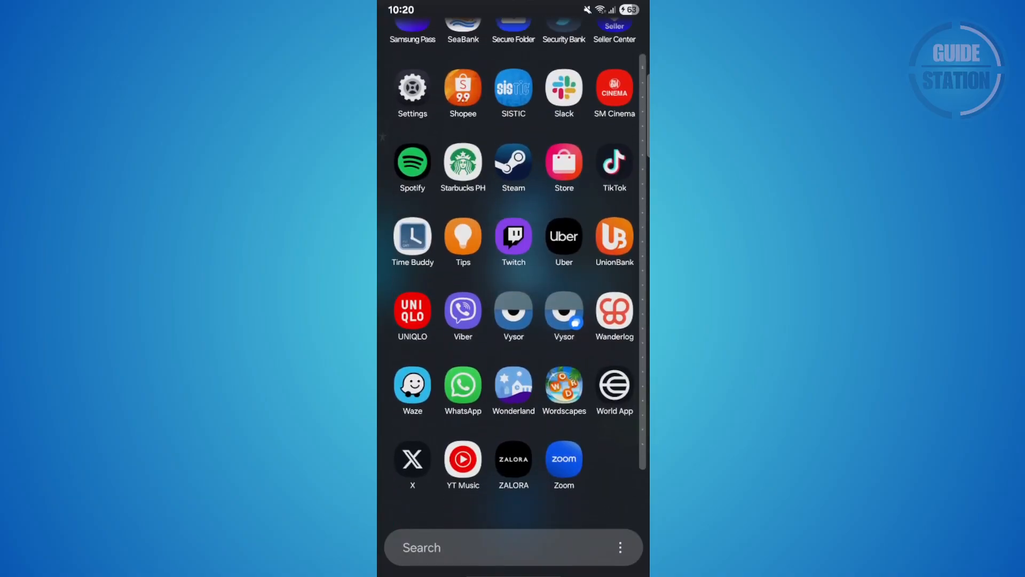
# - Launch Settings from the app drawer and scroll to Accounts and backup
pyautogui.click(413, 88)
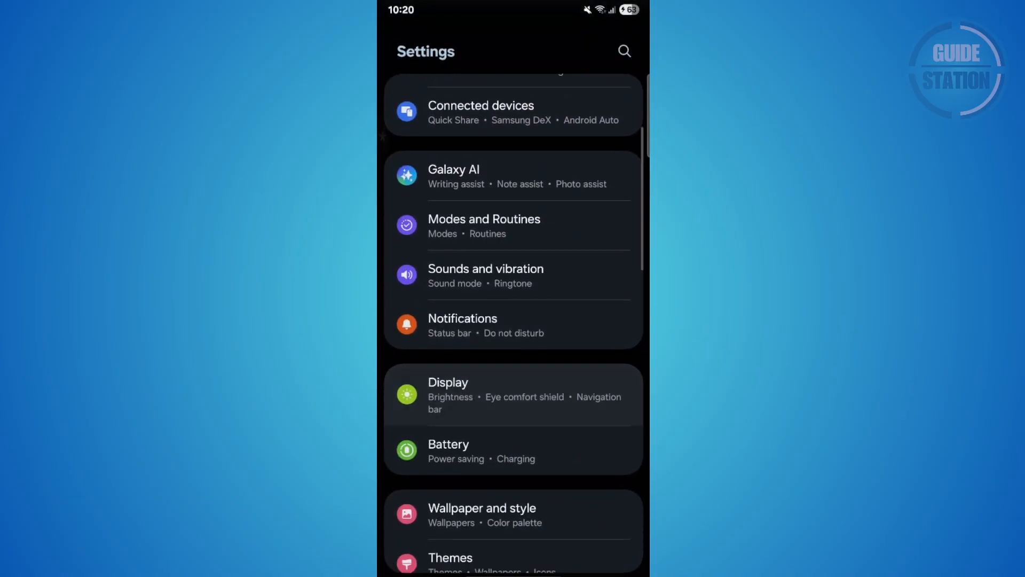
pyautogui.scroll(-3)
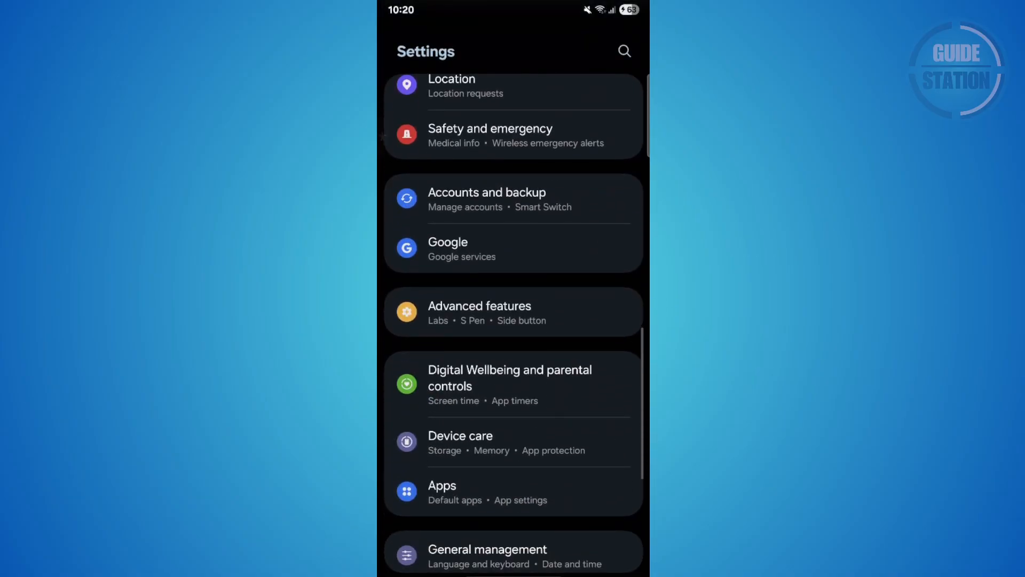
# - Reach the Google Backup page showing backup off for SM-S908E
pyautogui.click(488, 198)
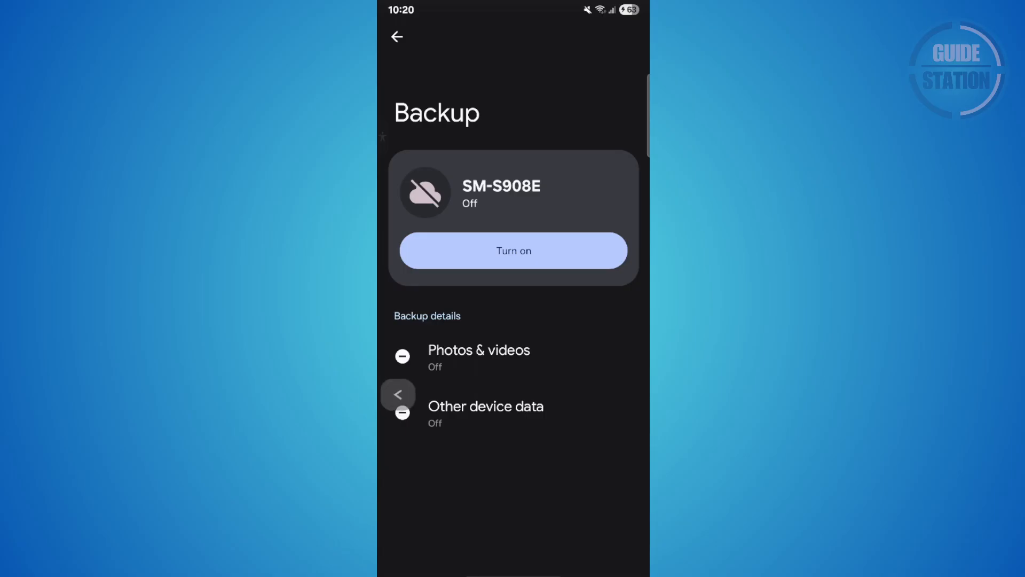
# - Leave Settings and launch World App on its multilingual greeting screen
pyautogui.click(397, 37)
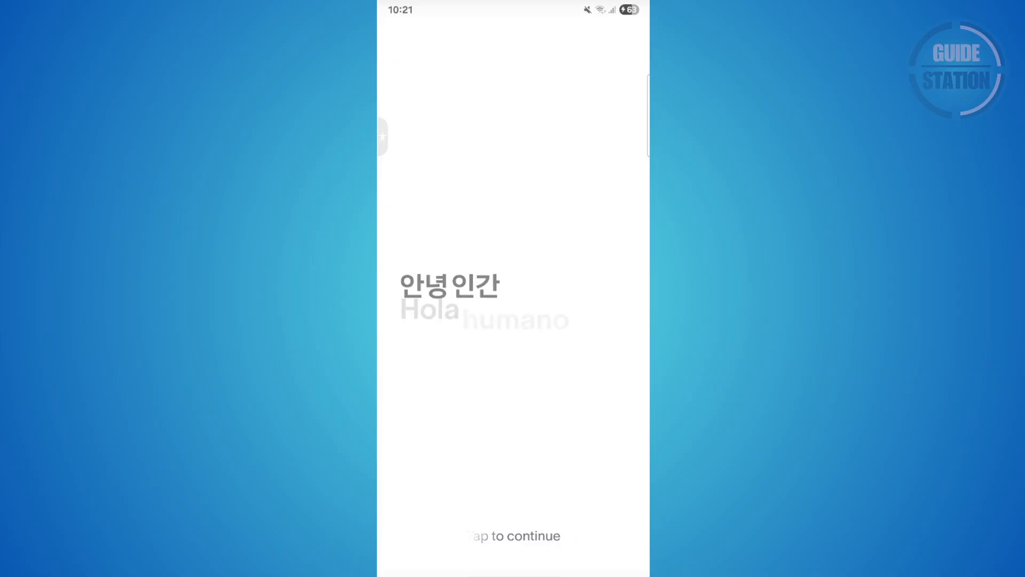
# - Continue past the greeting to the 'World is your human network' Sign up / Log in screen
pyautogui.click(513, 535)
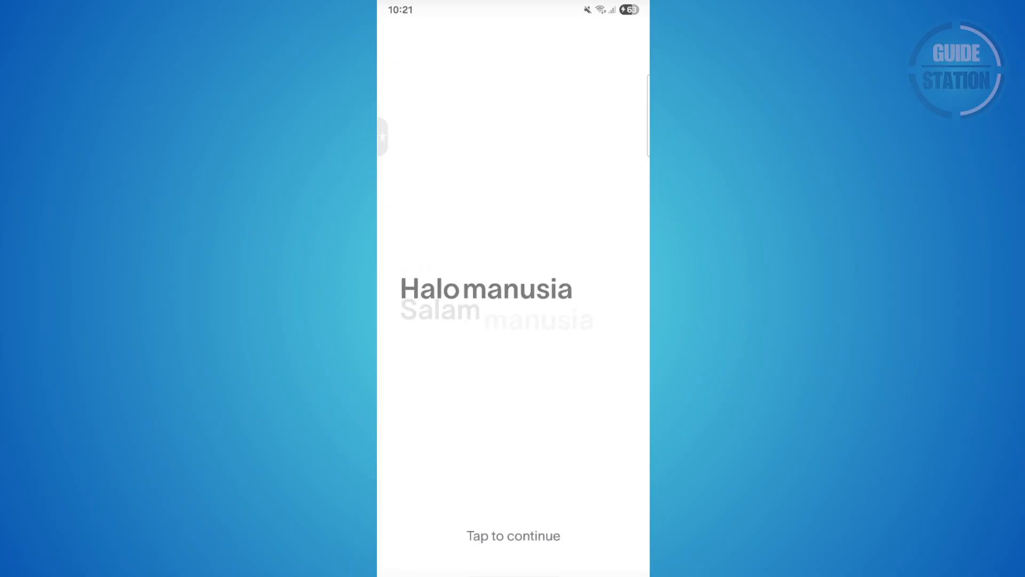
pyautogui.click(513, 535)
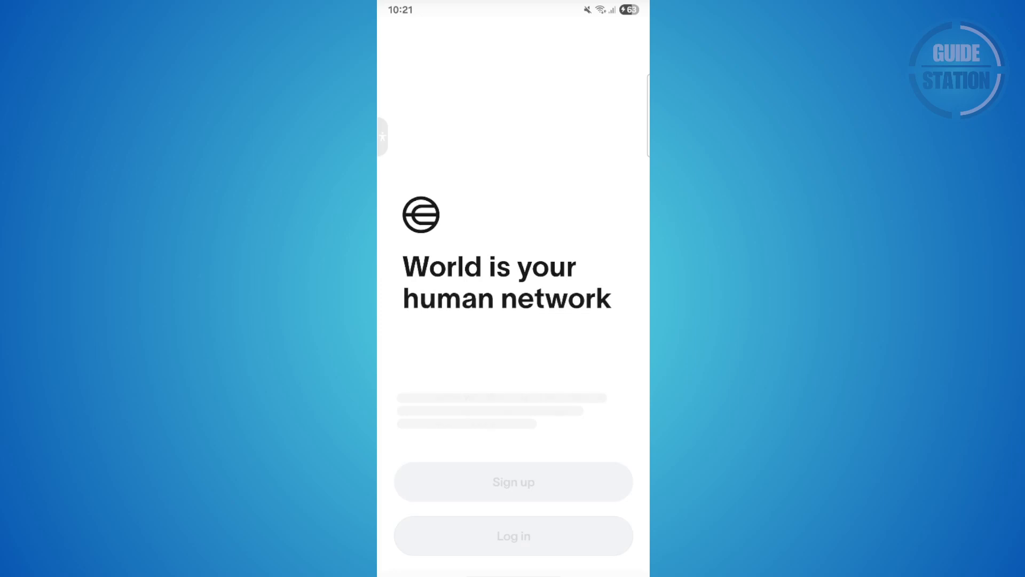